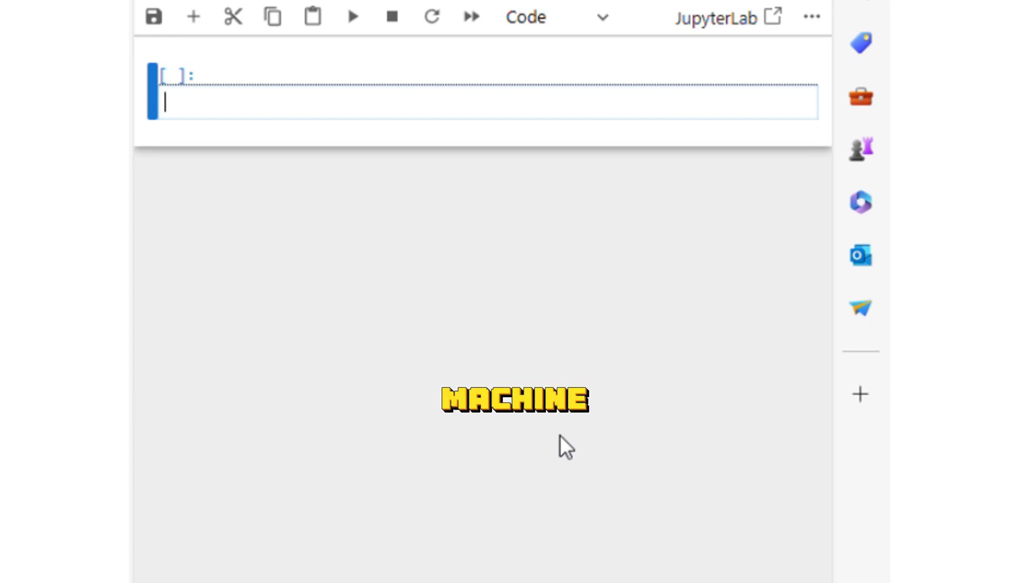
Begin the import line 'from sklearn...' for MinMaxScaler in the first cell
type("from")
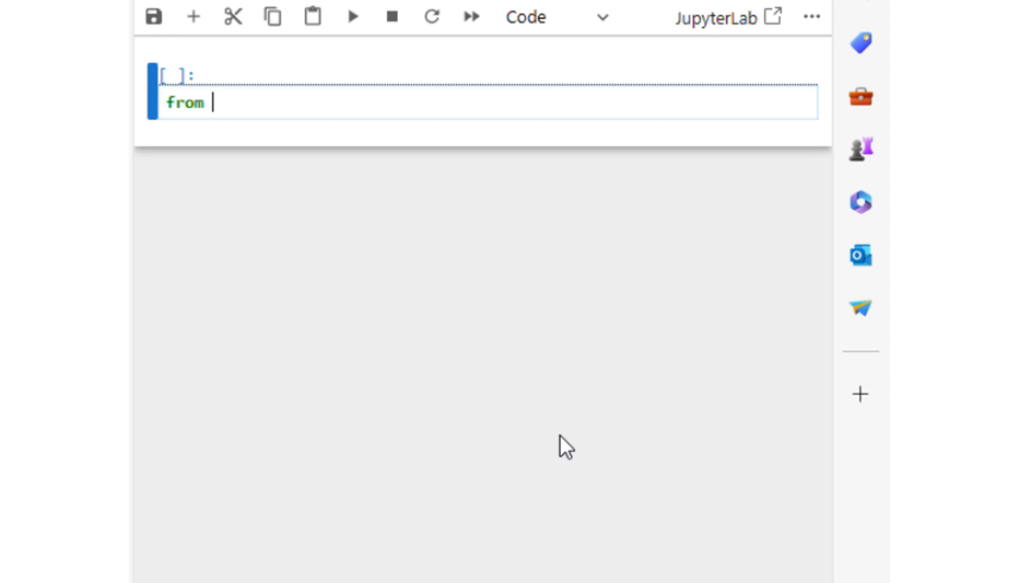
type("sk")
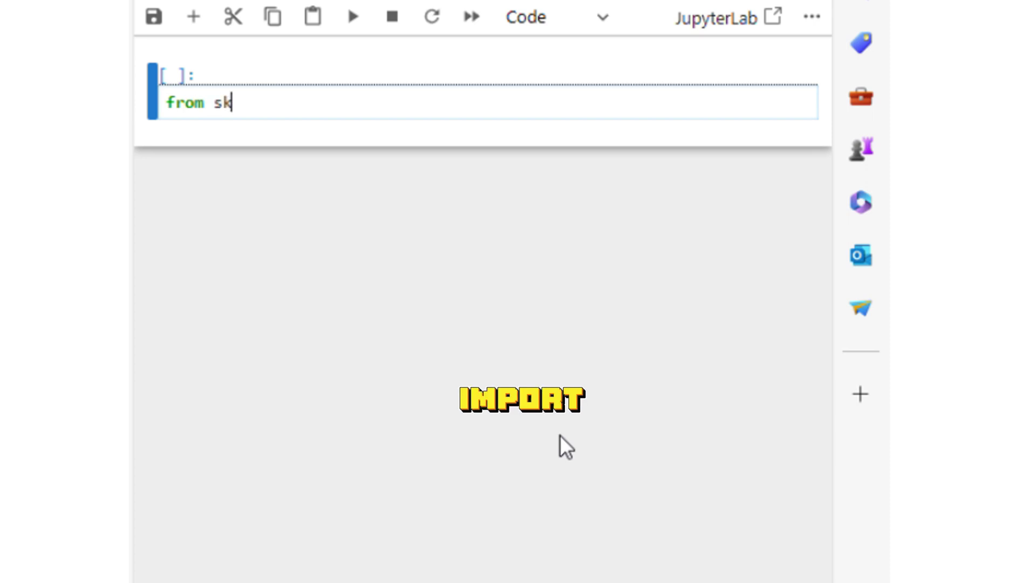
type("learn.preprocessing import MinMaxScaler")
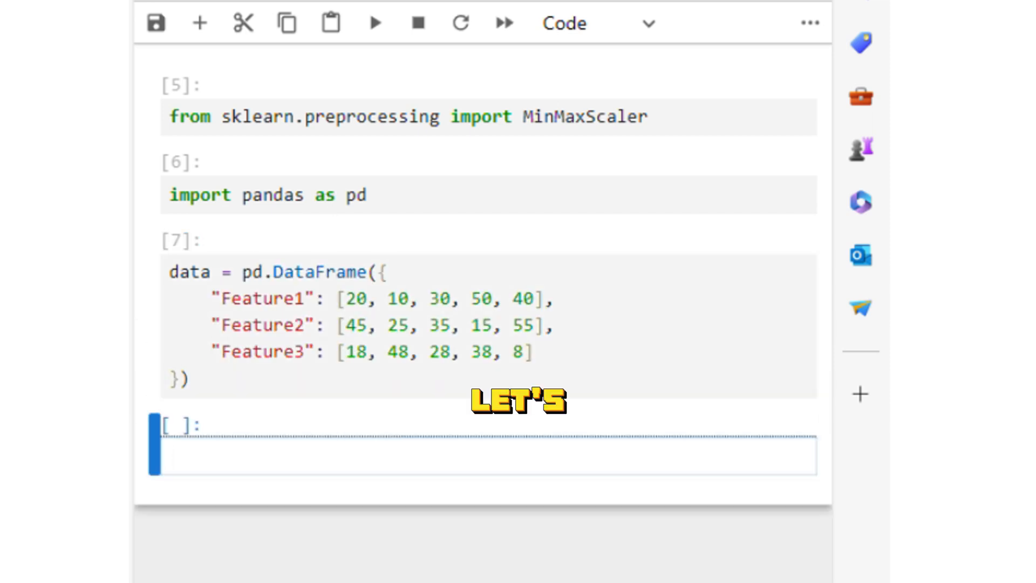
Create the scaler with scaler=MinMaxScaler() and run it
scroll("down", 3)
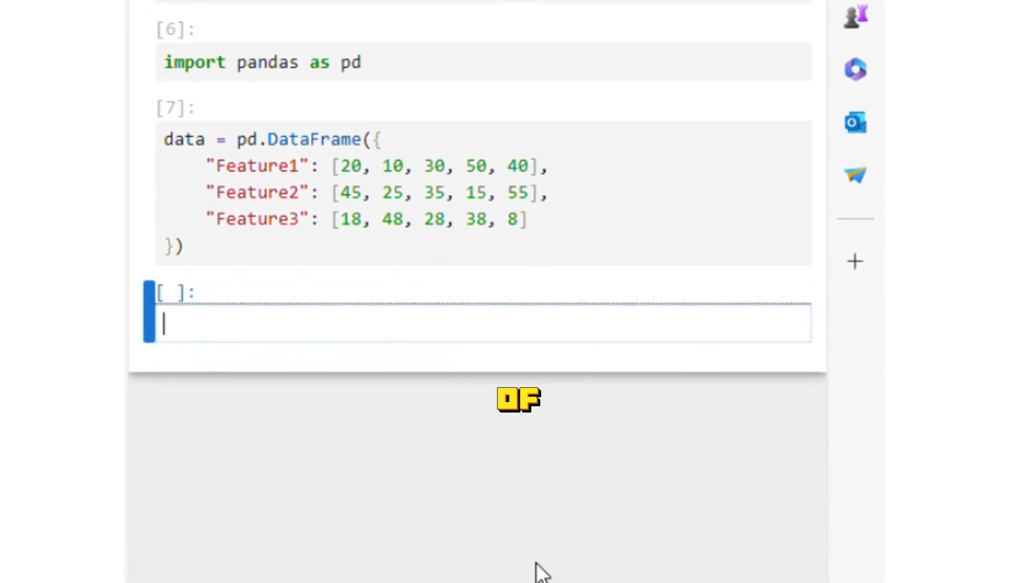
type("MinMaxScaler(")
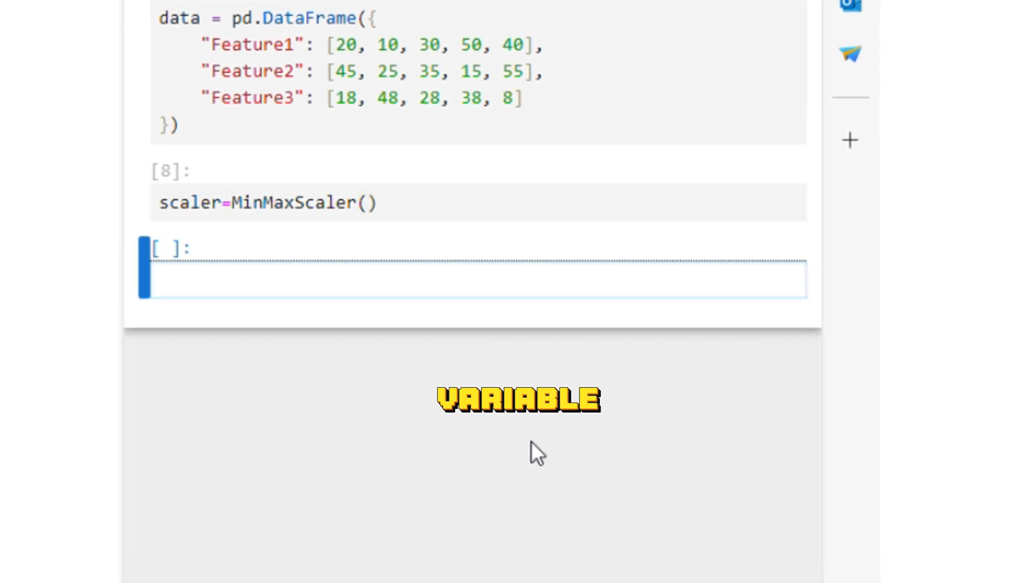
mouse_move(455, 357)
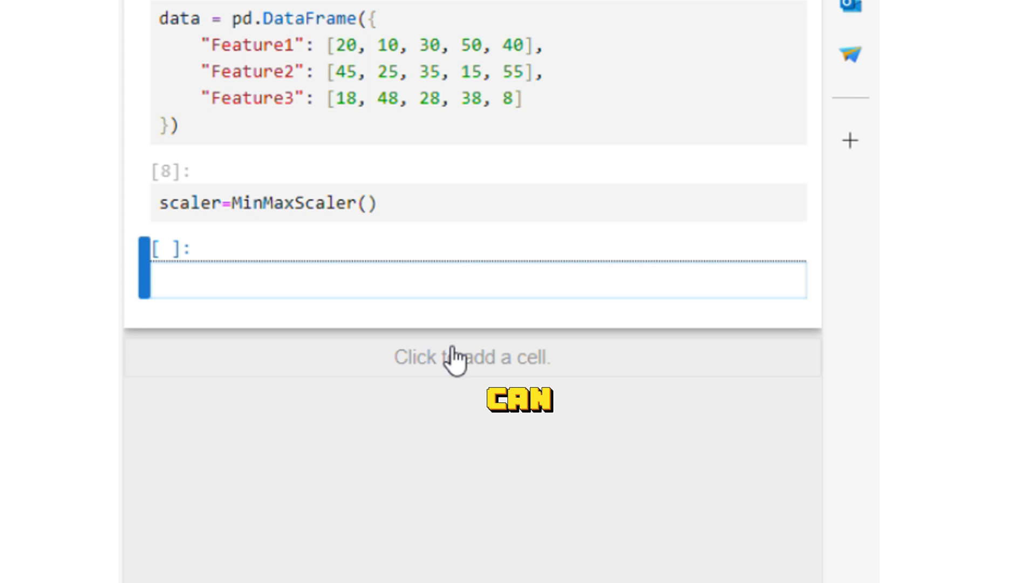
Run normalized_data=scaler.fit_transform(data) to store the scaled array
type("scalar")
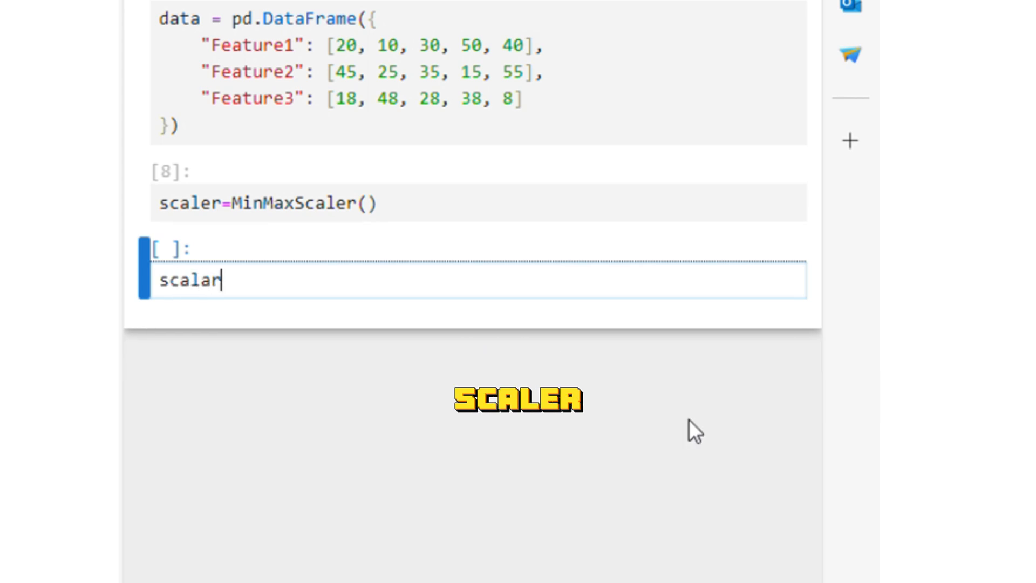
type(".fit_tran")
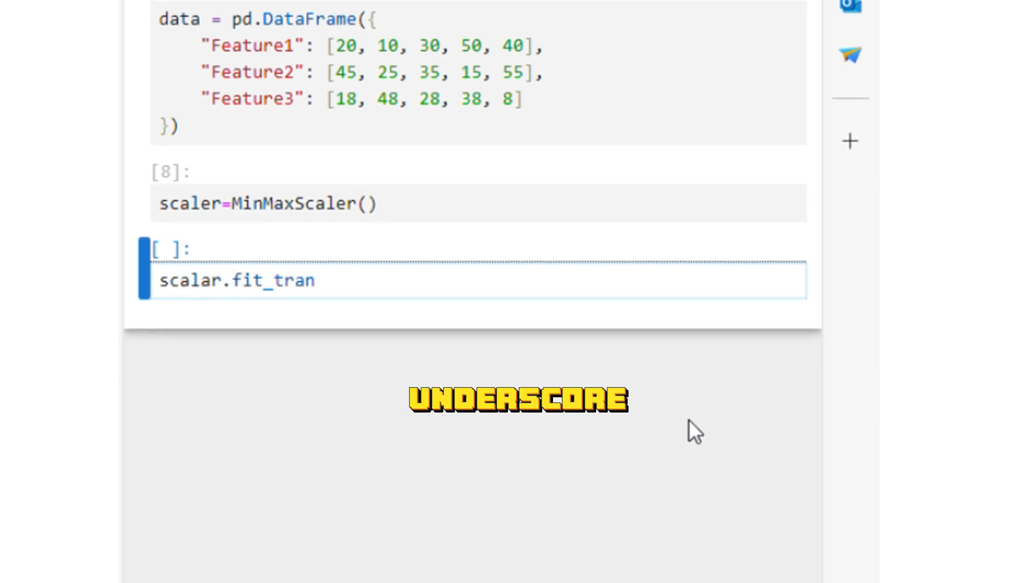
type("sform()")
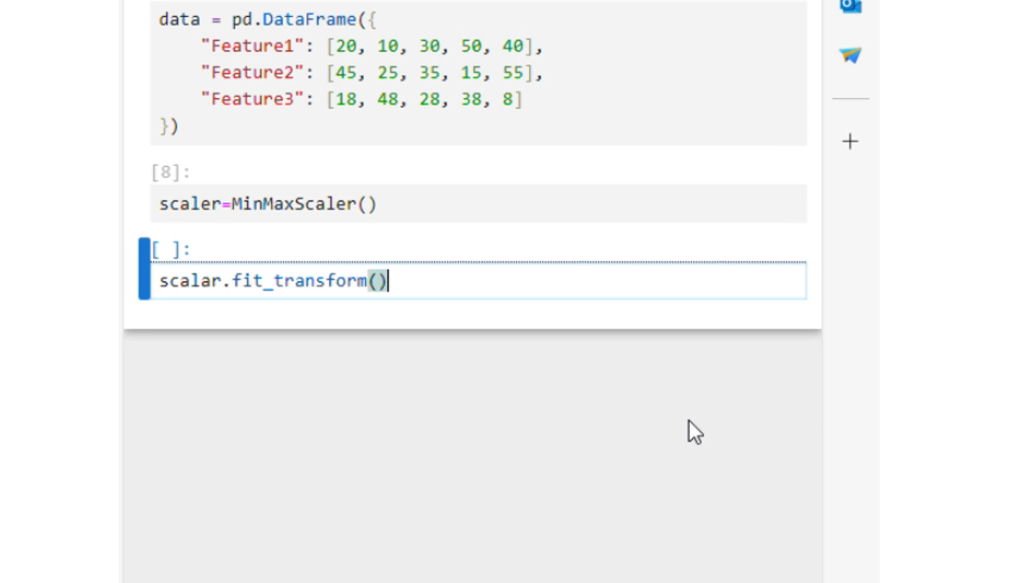
type("da")
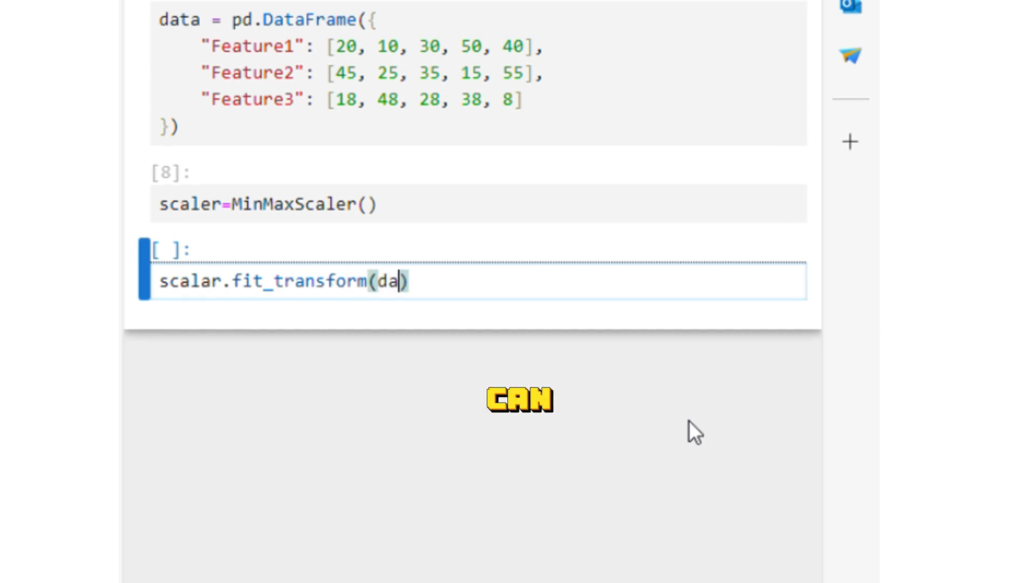
type("ta")
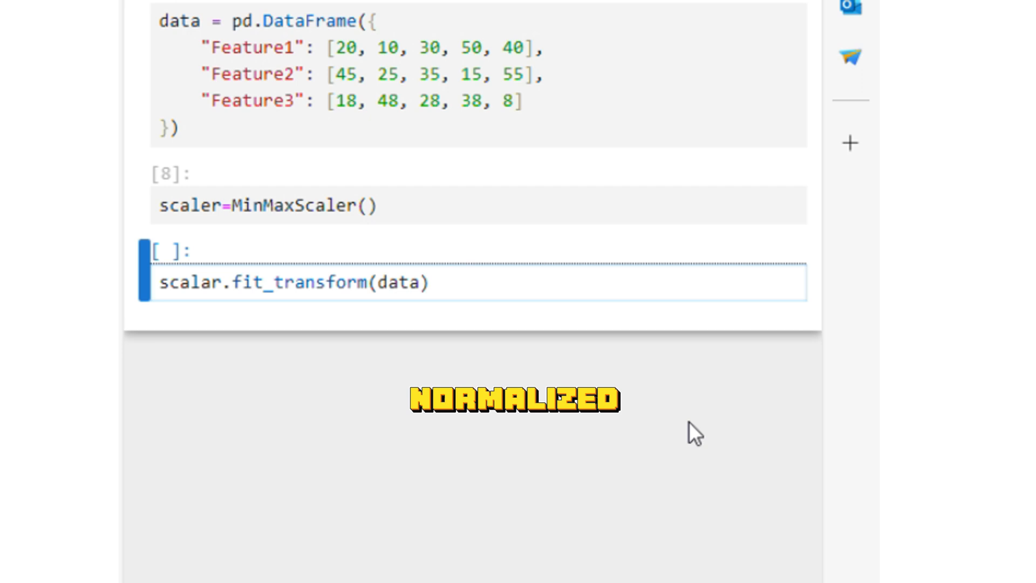
type("normalized_data=")
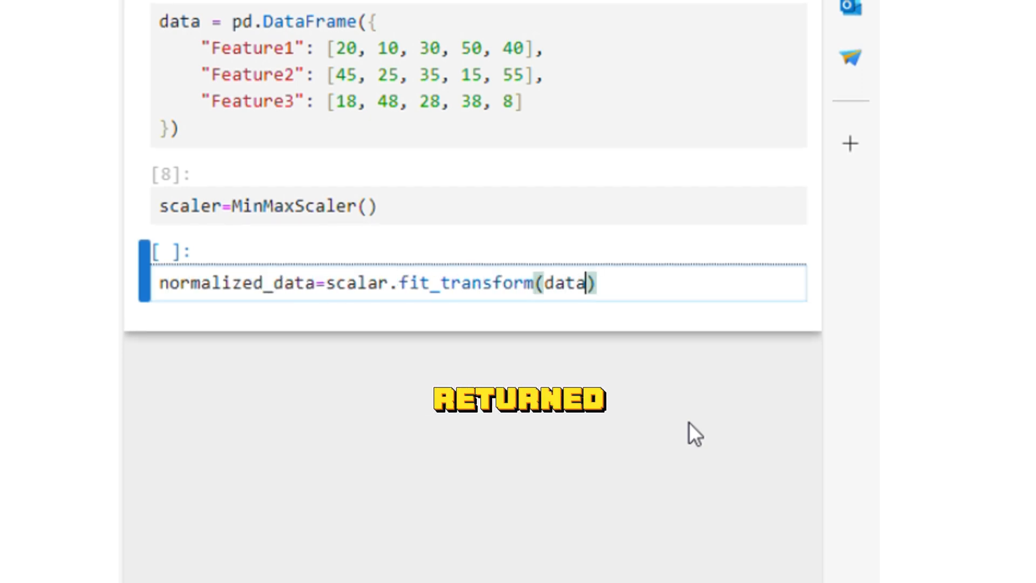
key("shift+enter")
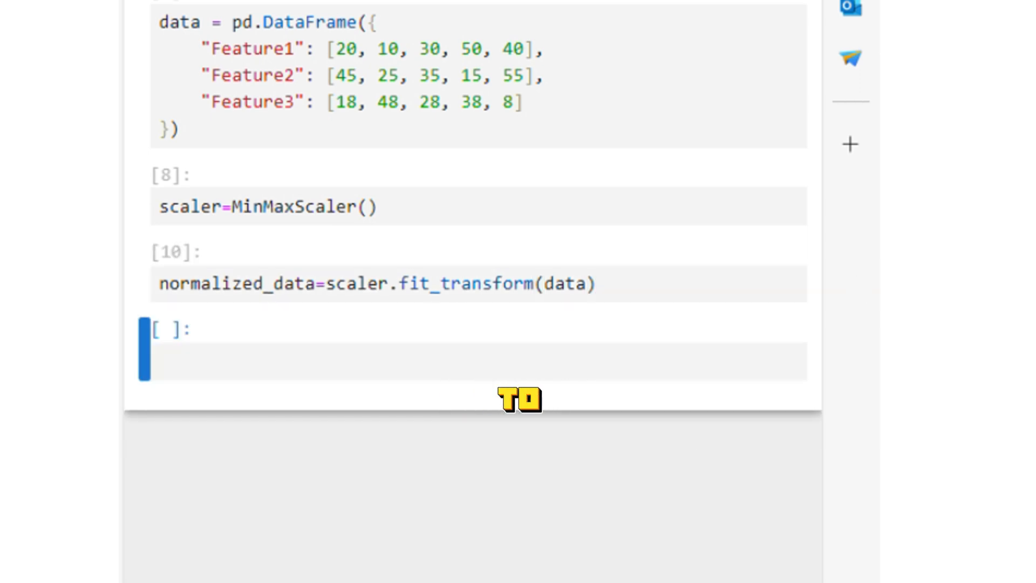
Build normalized_df as pd.DataFrame(normalized_data, columns=data.columns)
left_click(423, 362)
type("pd.DataFrame(normalized_data, )")
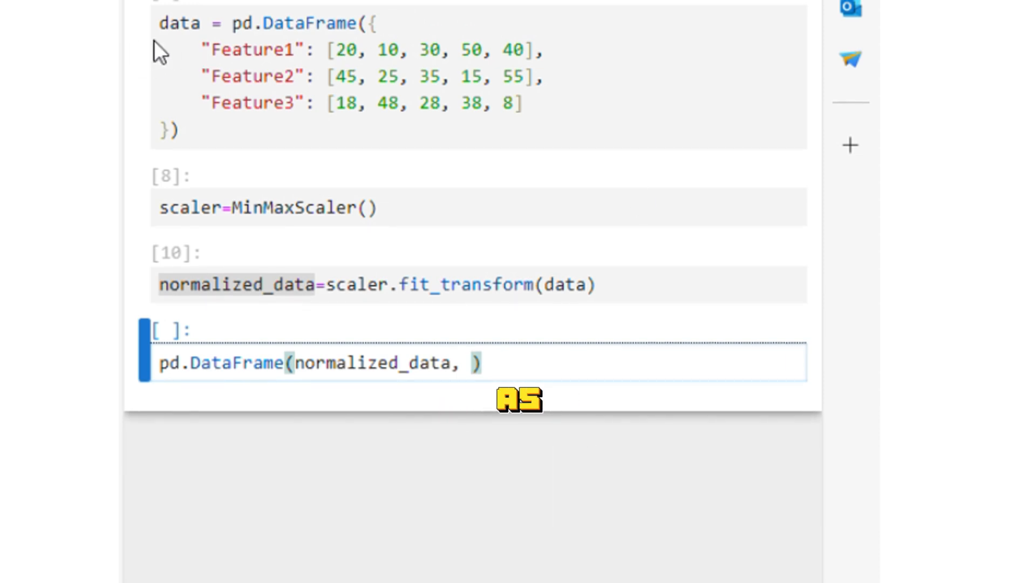
mouse_move(697, 438)
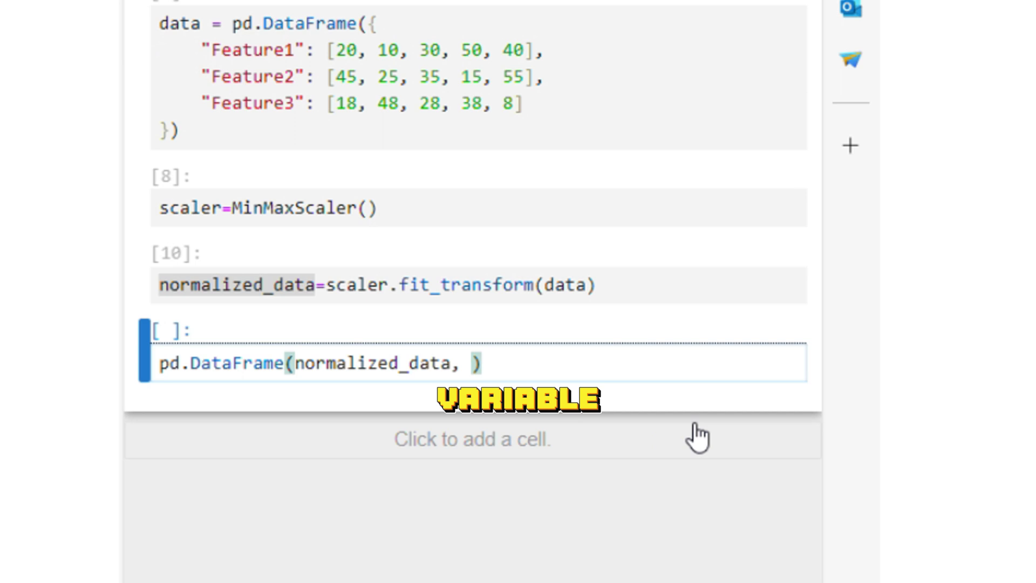
type("columns")
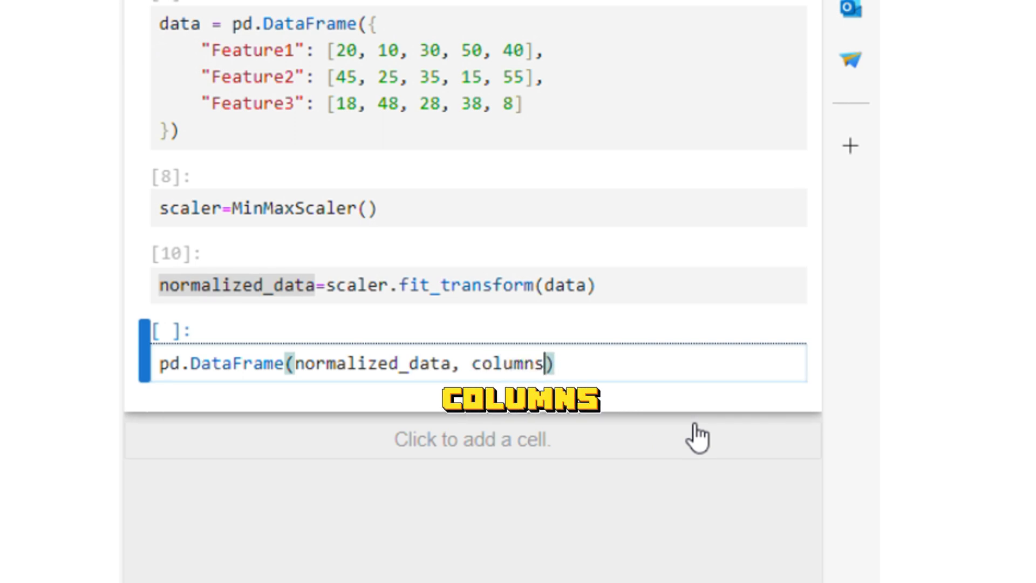
type("=data")
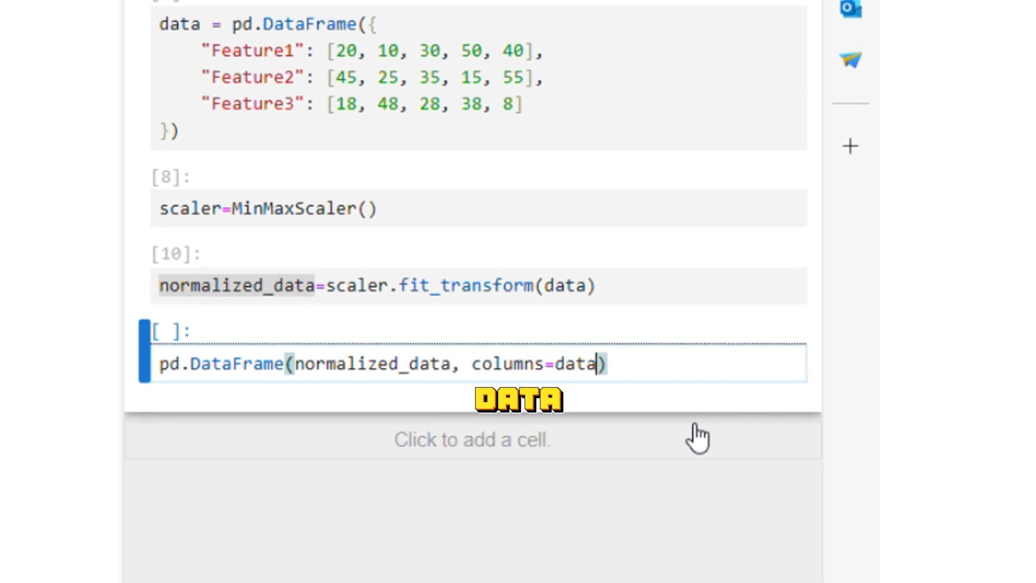
type(".column")
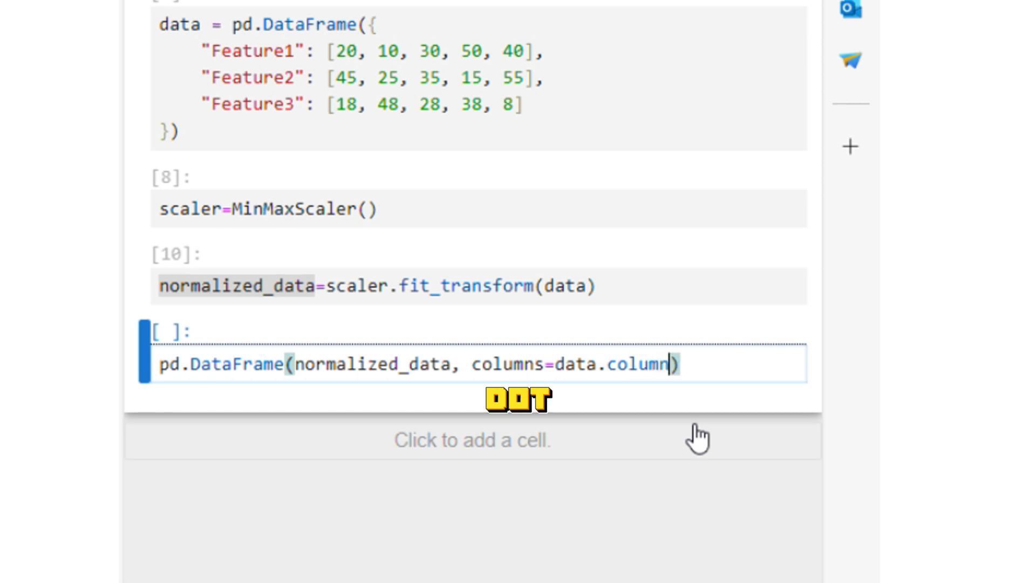
type("s")
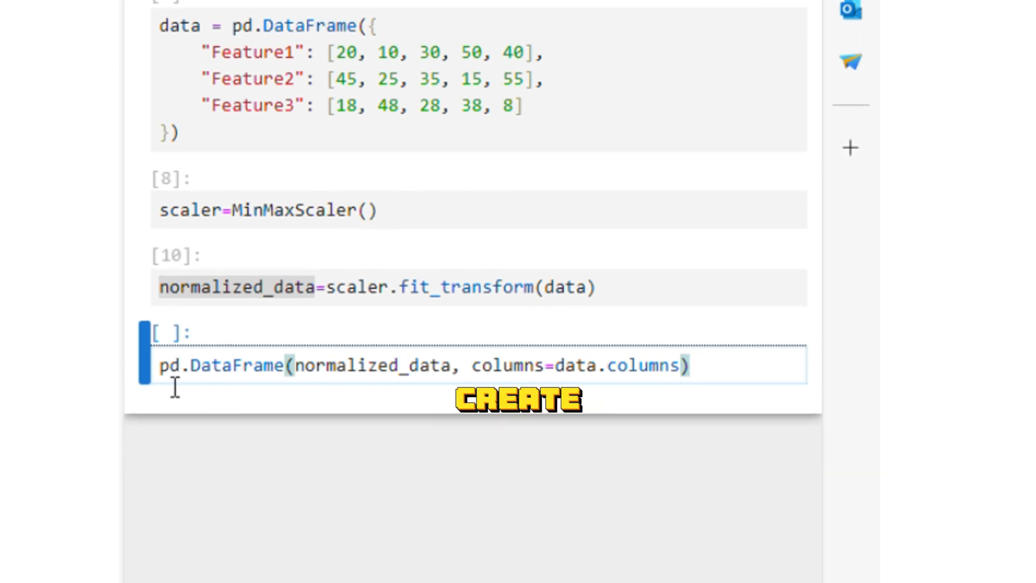
Run normalized_df to display the table scaled between 0 and 1
type("normalized_df=")
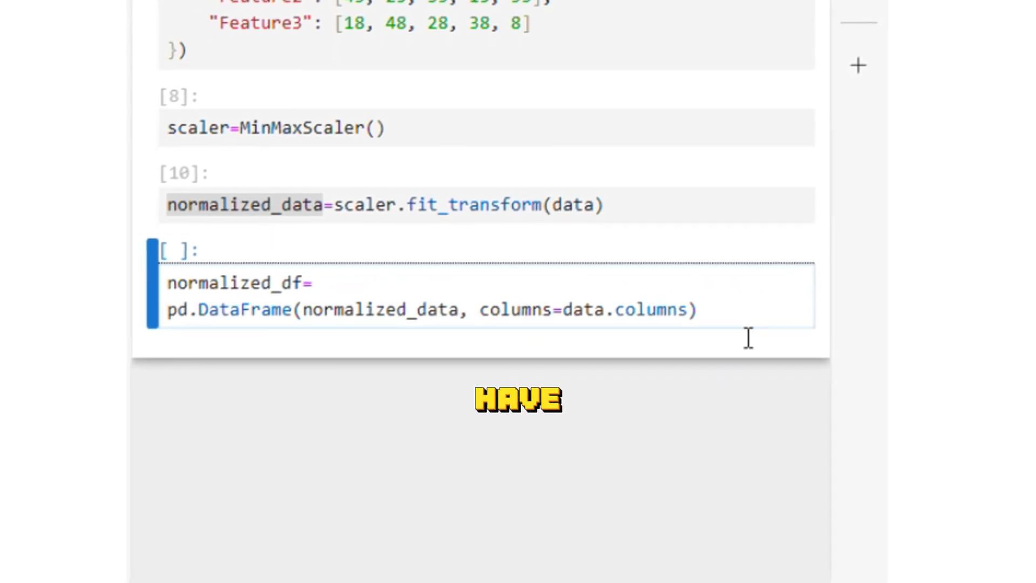
key("Shift+Enter")
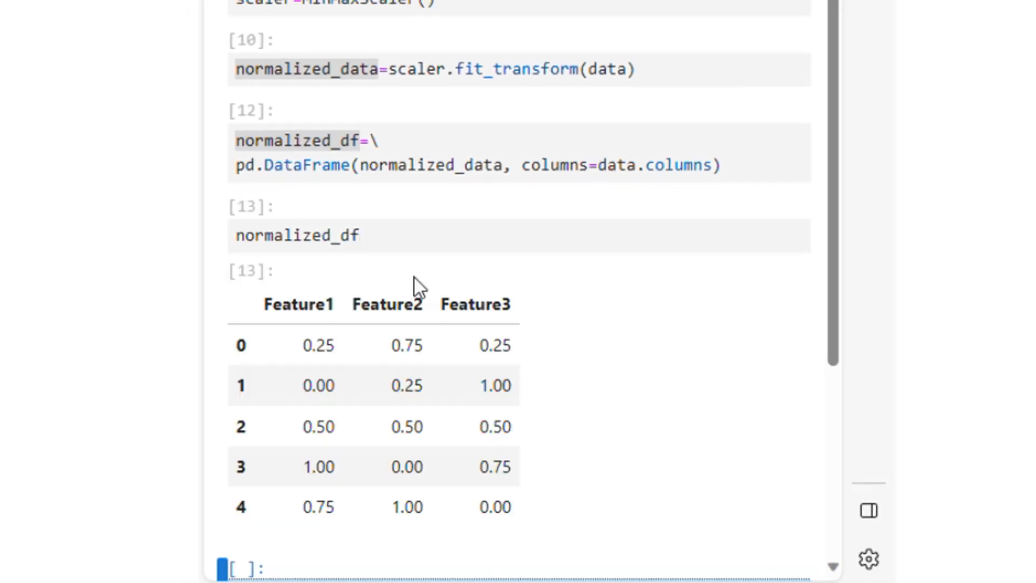
Run data to display the original unscaled DataFrame beneath the normalized one
type("data")
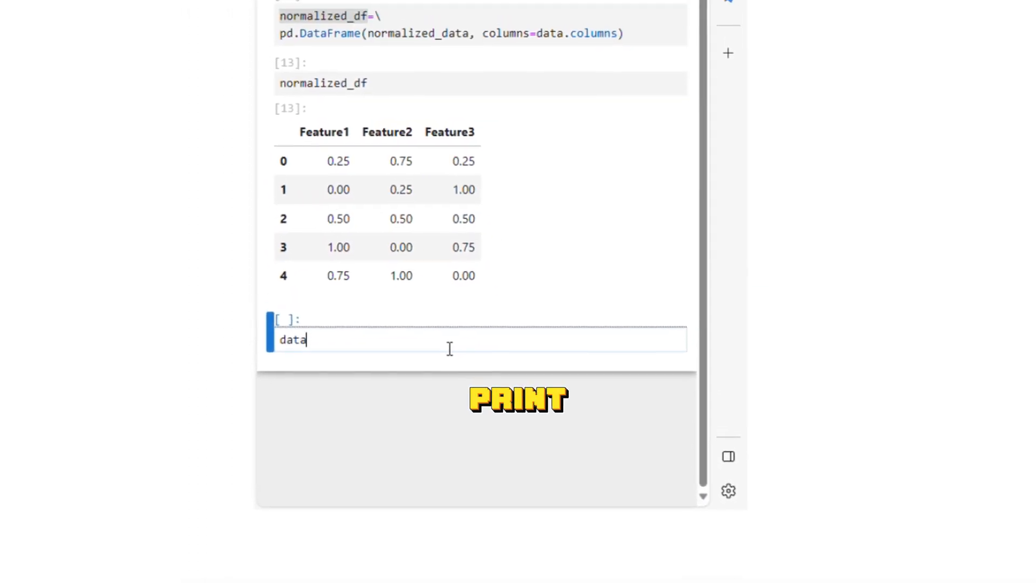
key("shift+enter")
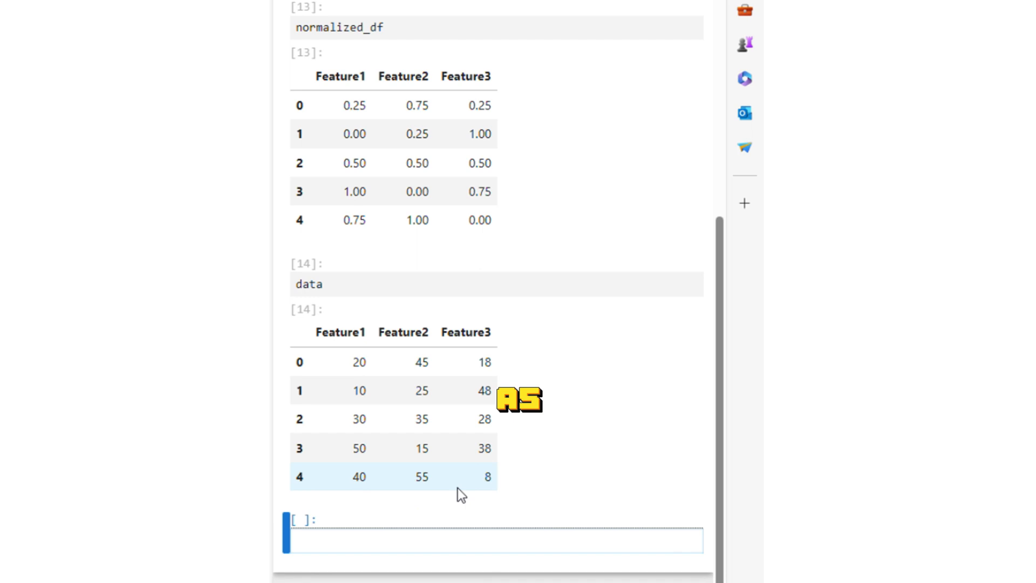
scroll("up", 3)
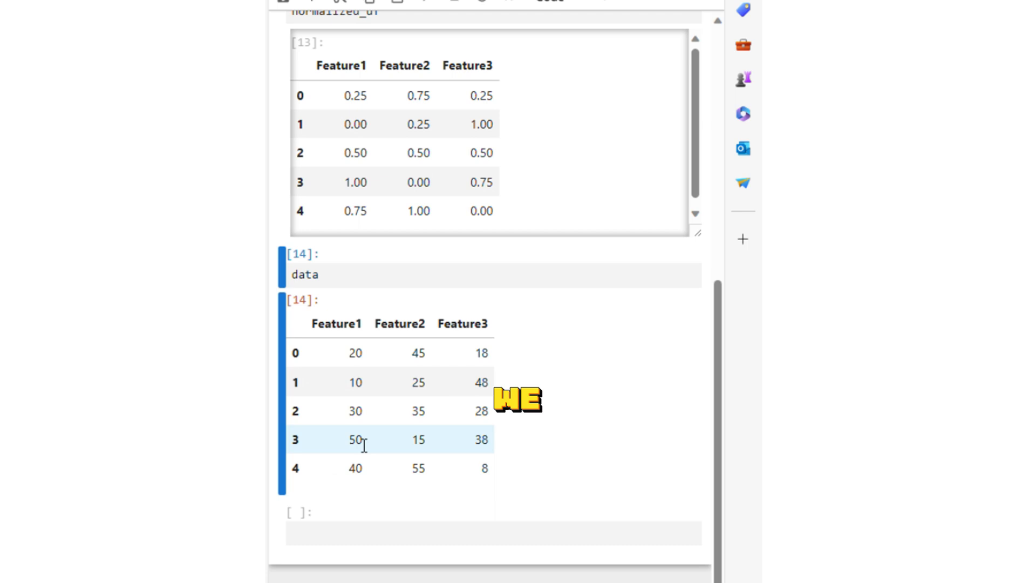
double_click(355, 439)
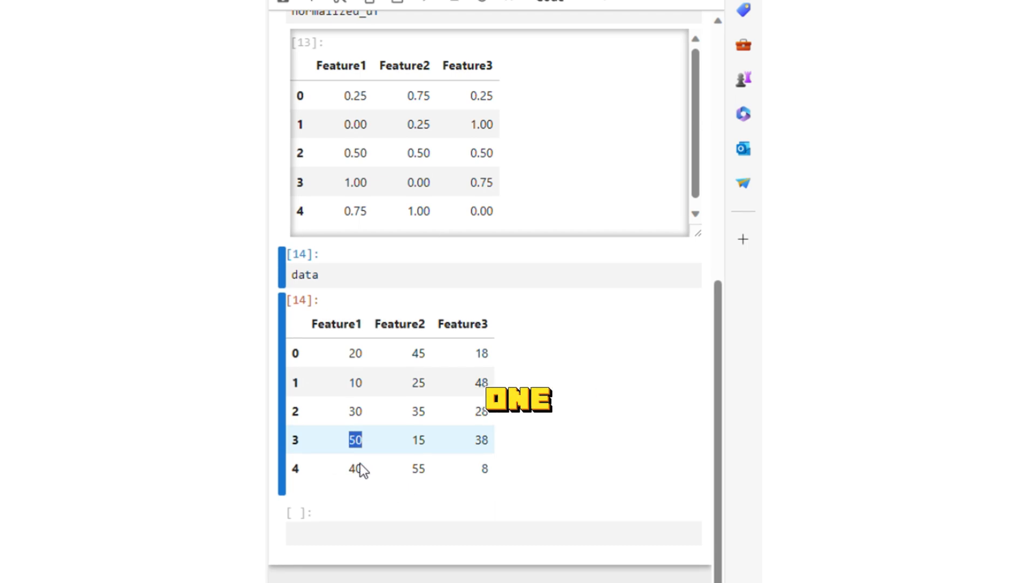
scroll("up", 3)
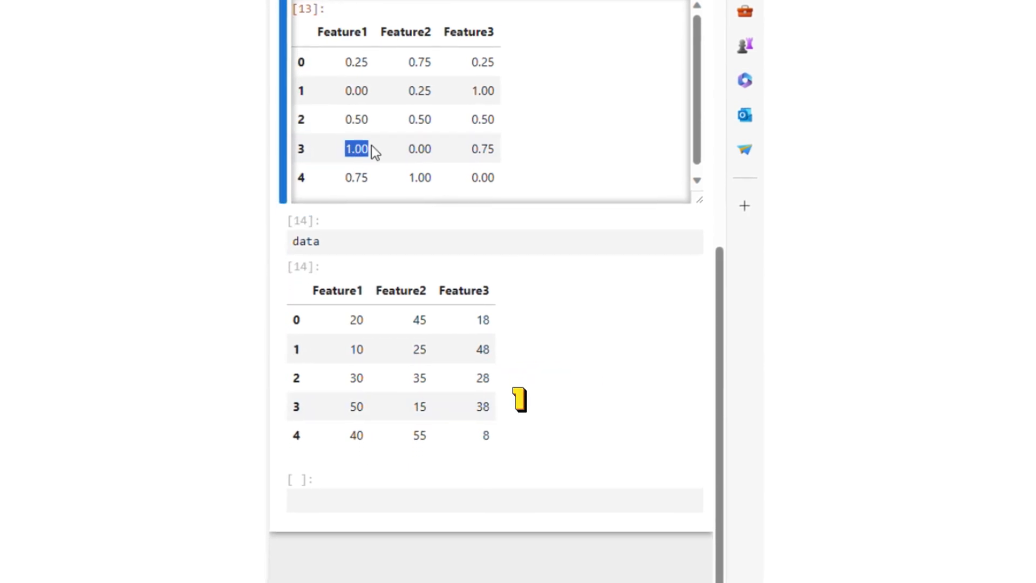
scroll("up", 3)
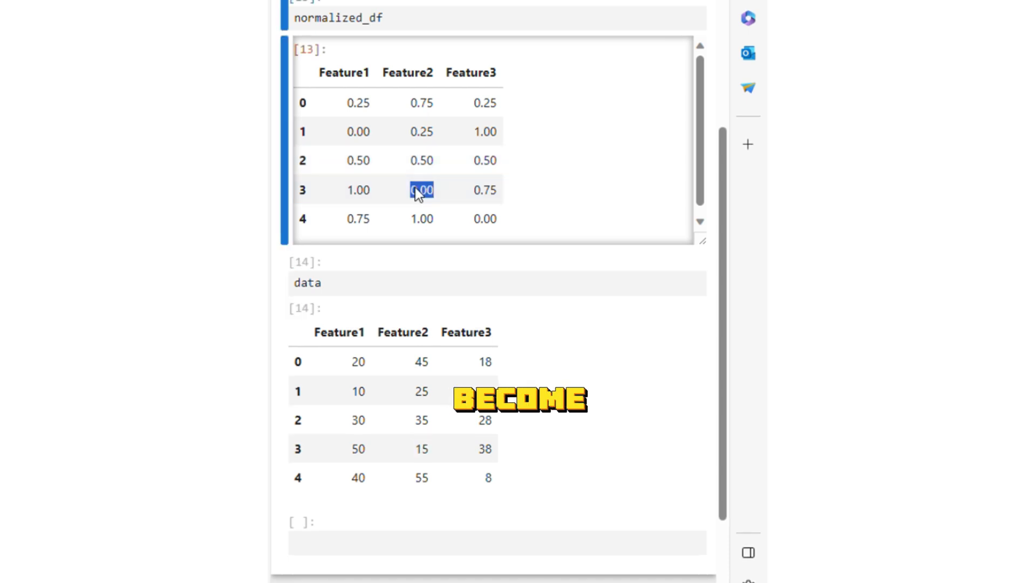
scroll("up", 3)
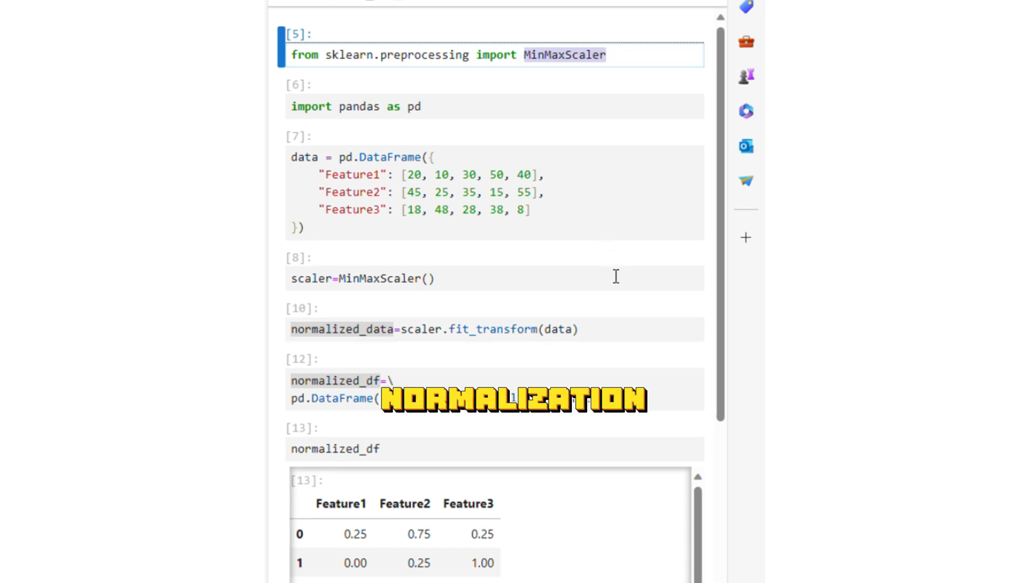
scroll("down", 3)
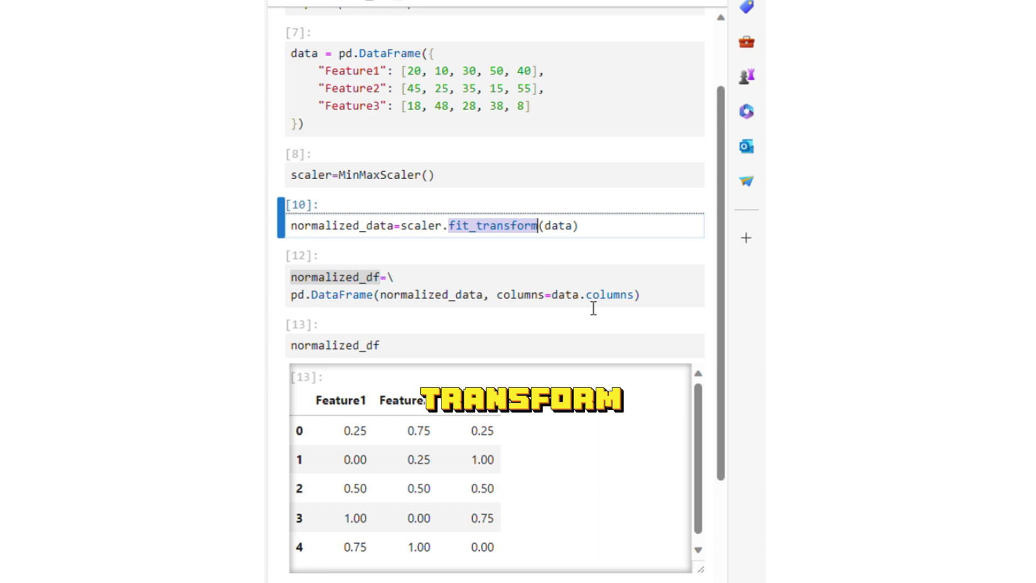
scroll("down", 3)
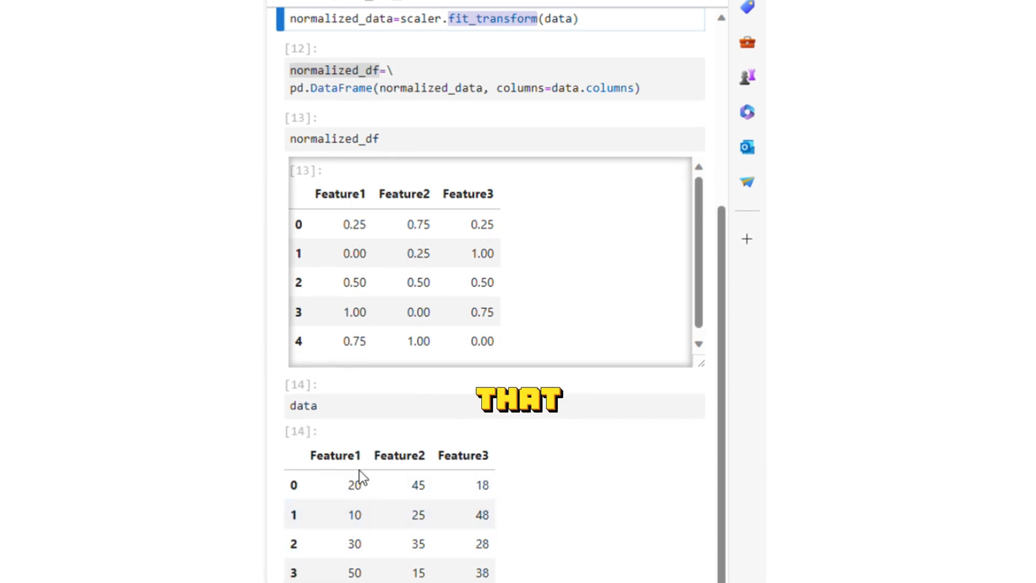
mouse_move(364, 516)
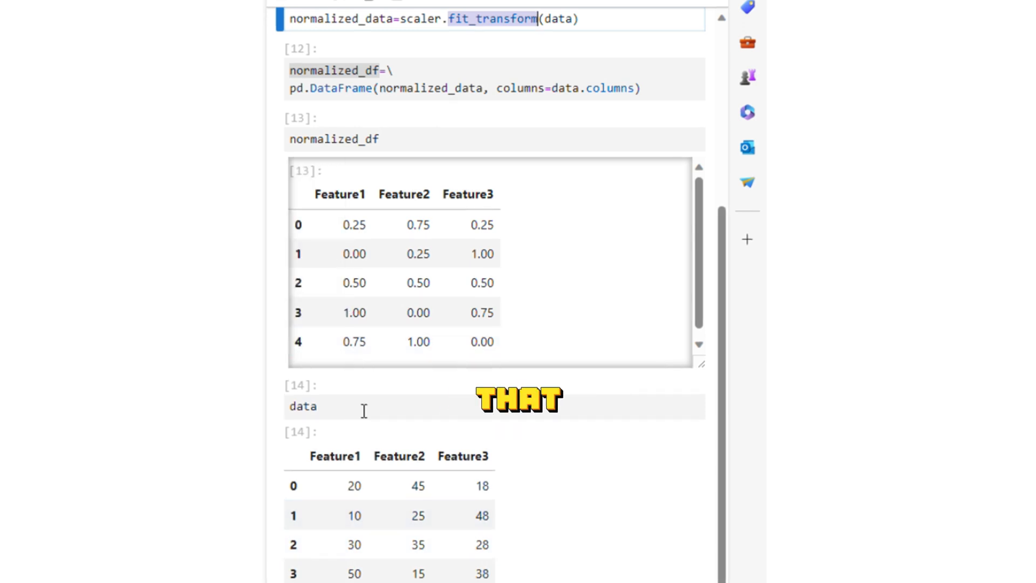
scroll("up", 3)
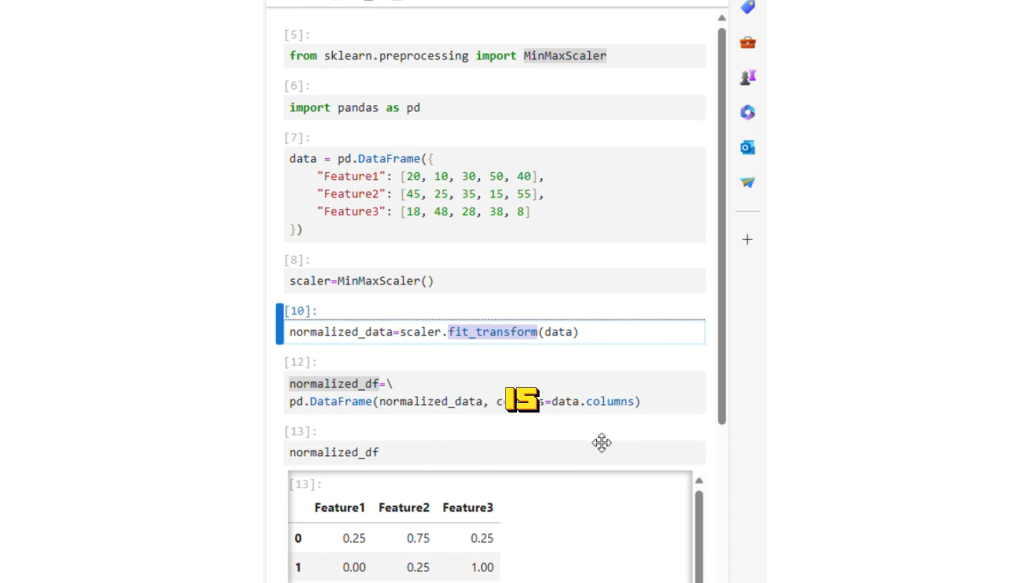